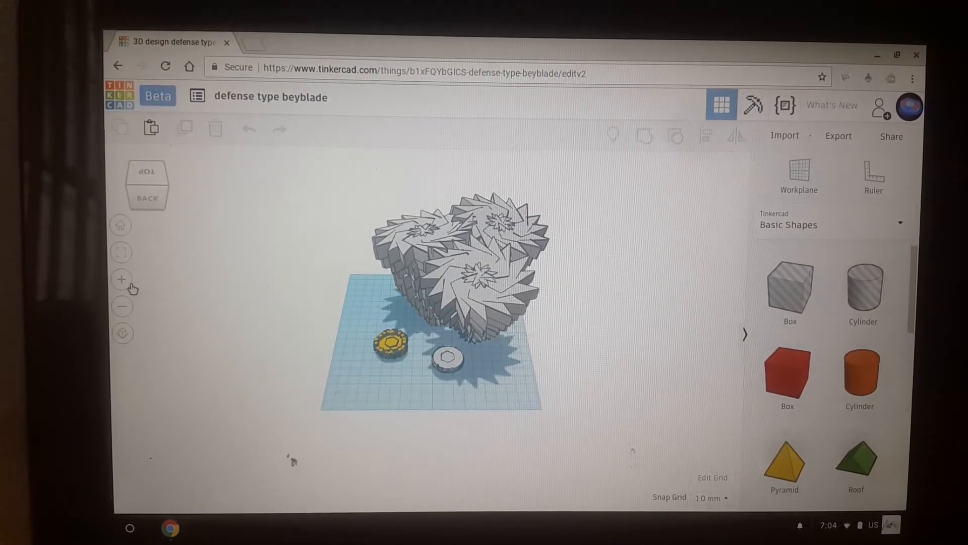
Zoom in on the defense type beyblade scene's spiky towers and small tops.
{"action": "left_click", "coordinate": [121, 279]}
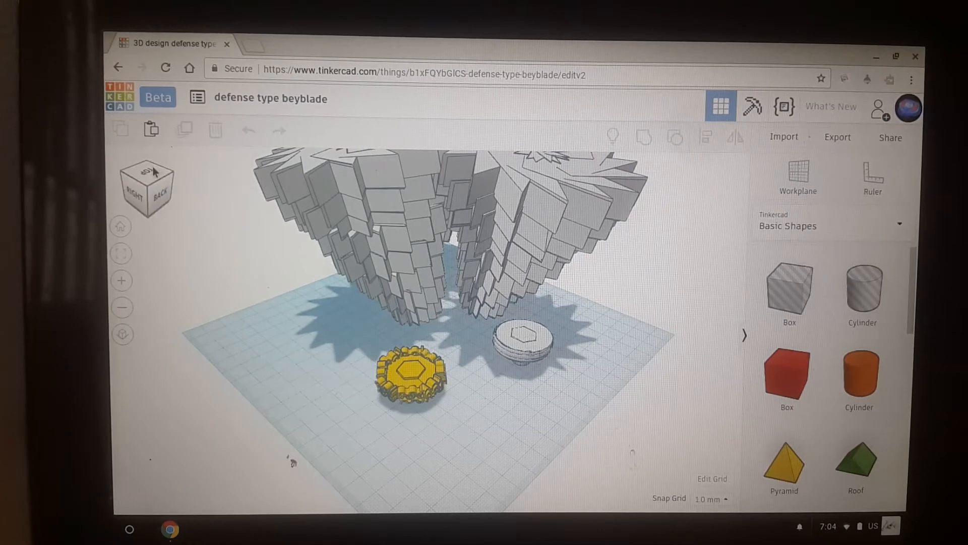
Rotate the view via the view cube, then zoom out twice to show the whole workplane.
{"action": "left_click", "coordinate": [146, 178]}
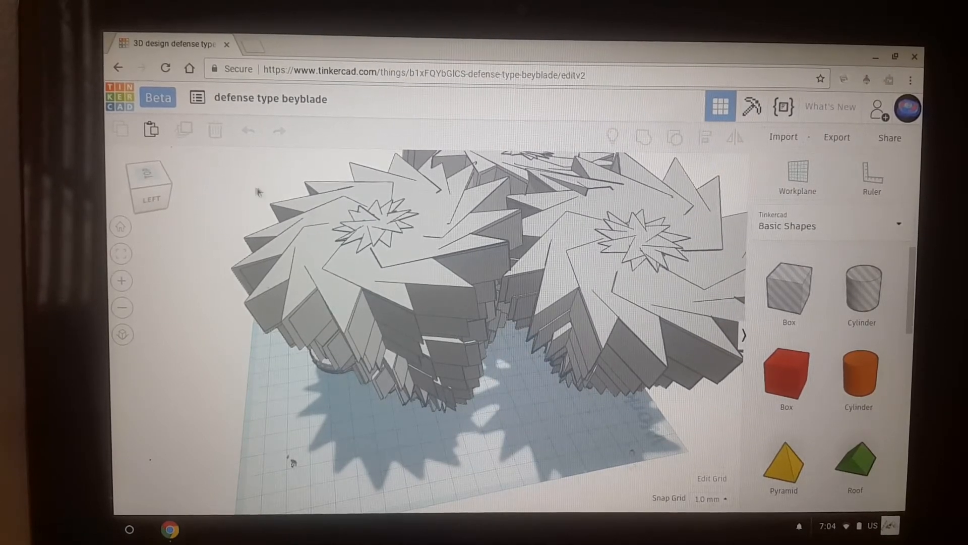
{"action": "left_click", "coordinate": [121, 308]}
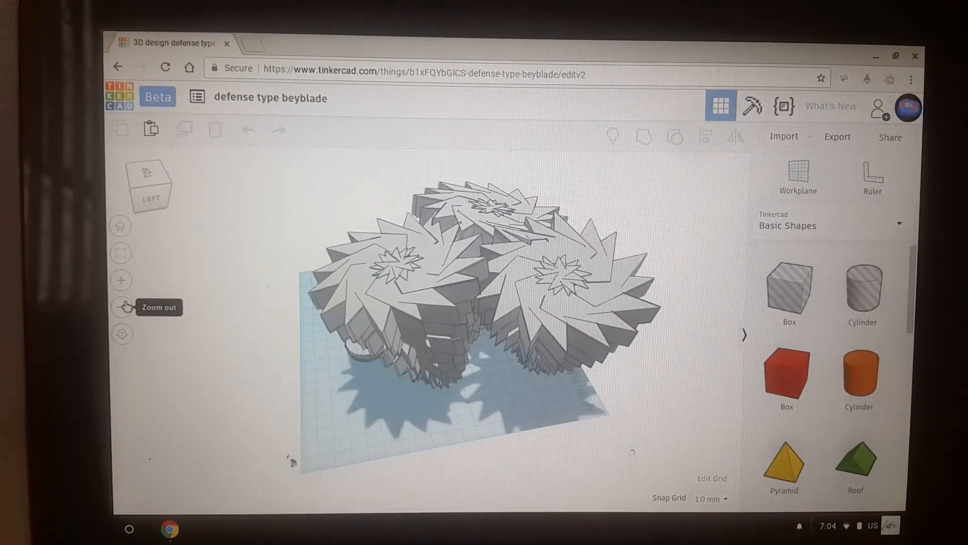
{"action": "left_click", "coordinate": [122, 307]}
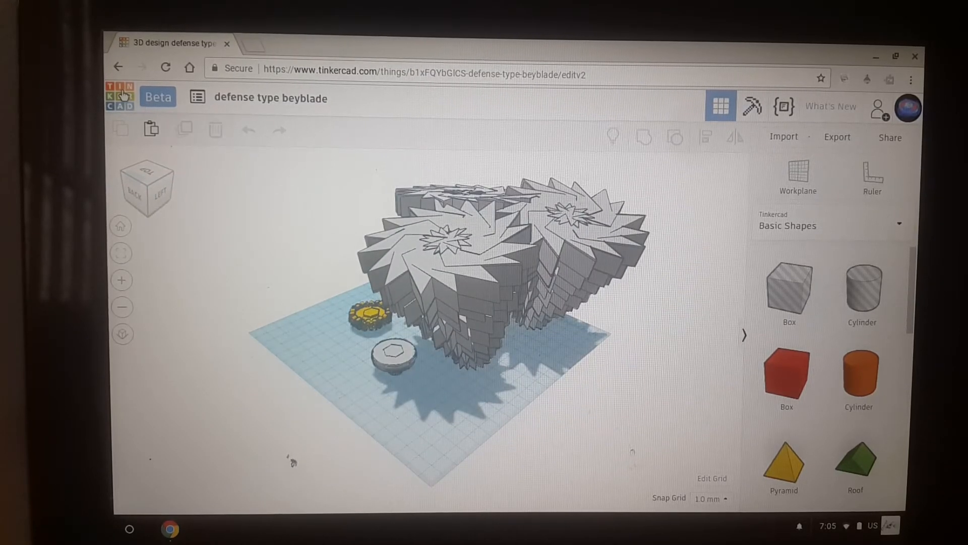
Return to the recent designs dashboard and start opening the 'beyblade' design.
{"action": "left_click", "coordinate": [119, 97]}
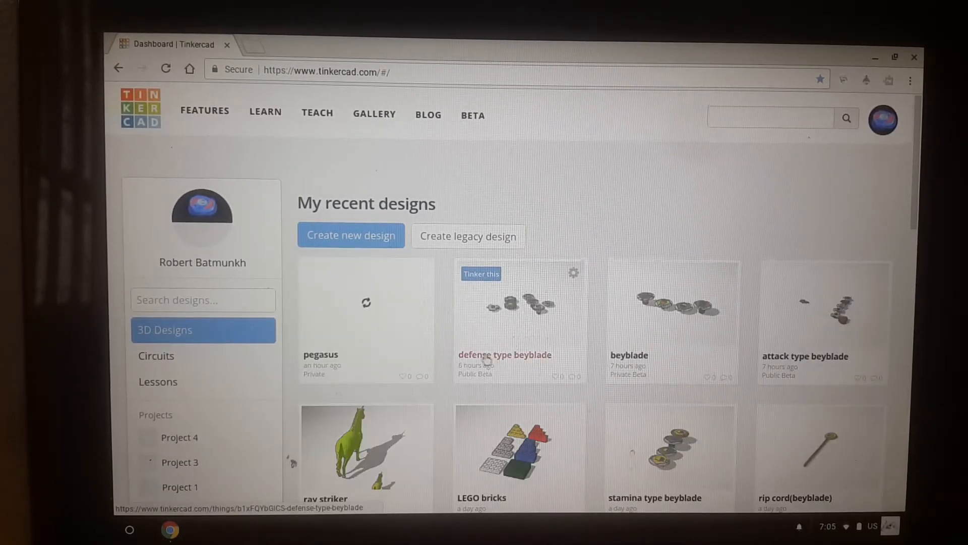
{"action": "mouse_move", "coordinate": [636, 307]}
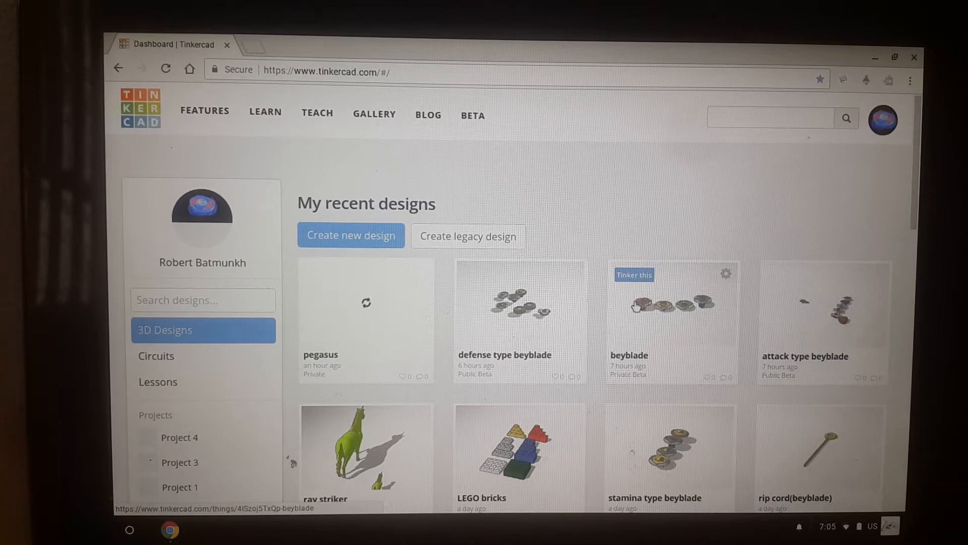
{"action": "left_click", "coordinate": [633, 274]}
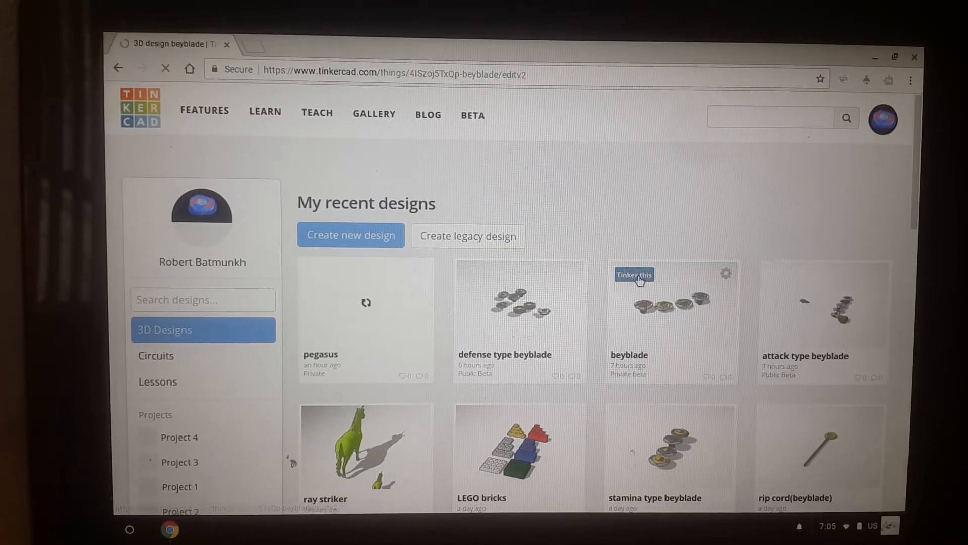
Confirm opening the 'beyblade' design and let the editor load.
{"action": "left_click", "coordinate": [634, 275]}
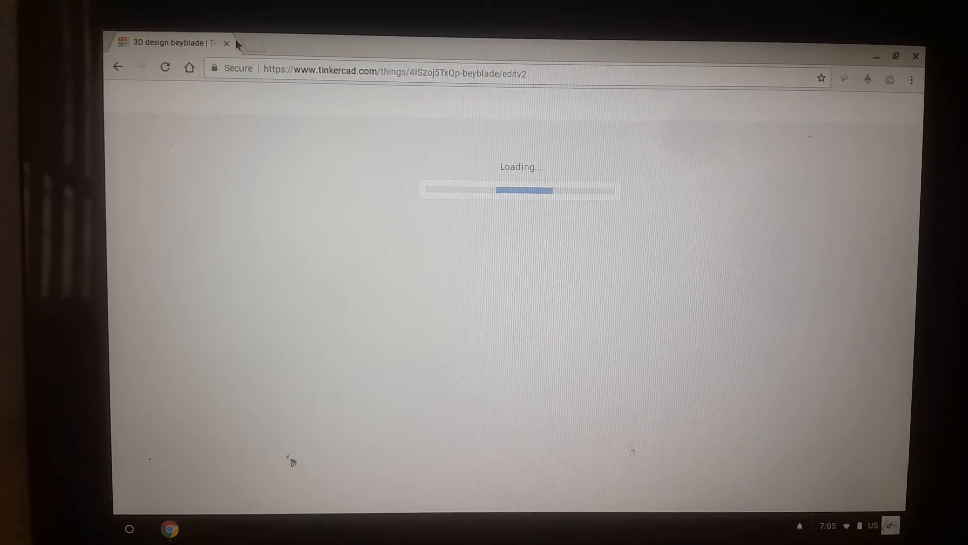
{"action": "mouse_move", "coordinate": [245, 47]}
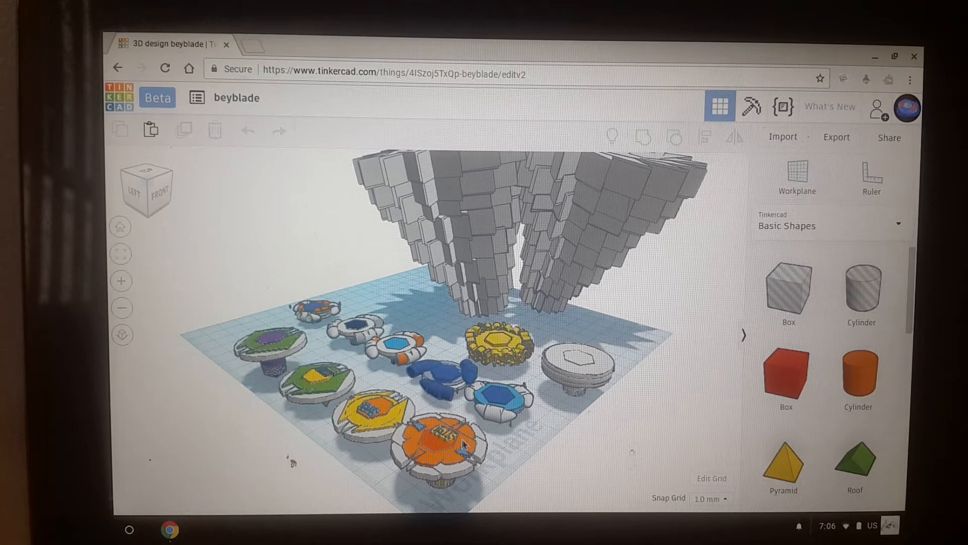
{"action": "mouse_move", "coordinate": [389, 384]}
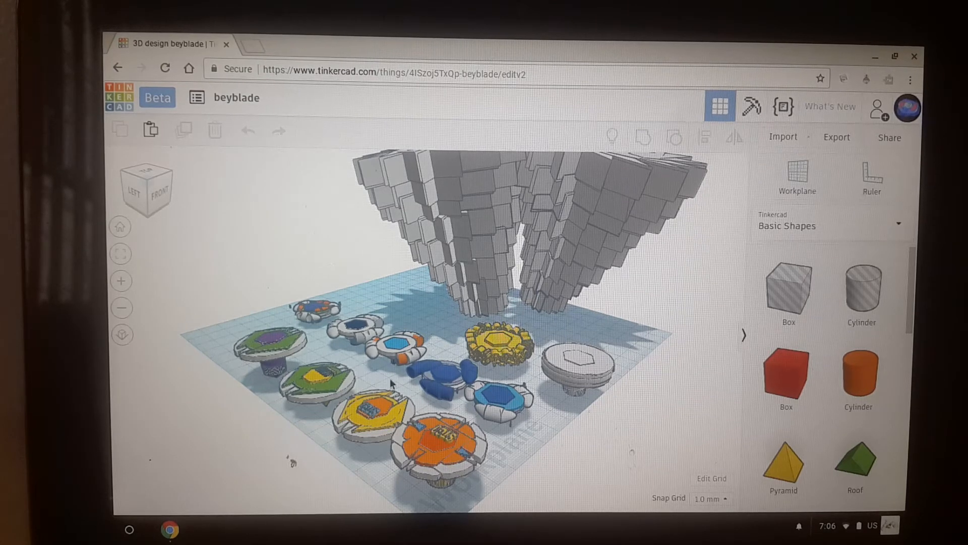
{"action": "mouse_move", "coordinate": [447, 456]}
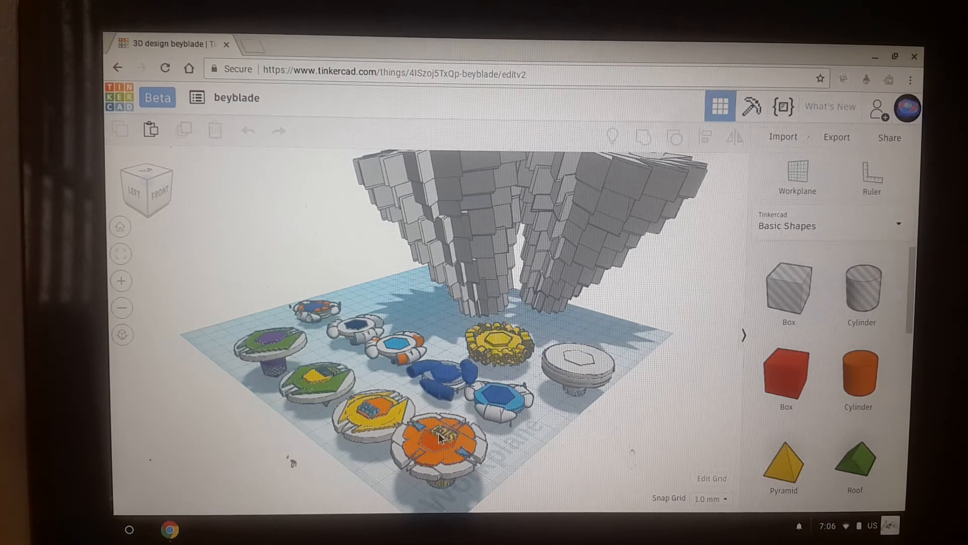
{"action": "mouse_move", "coordinate": [493, 415]}
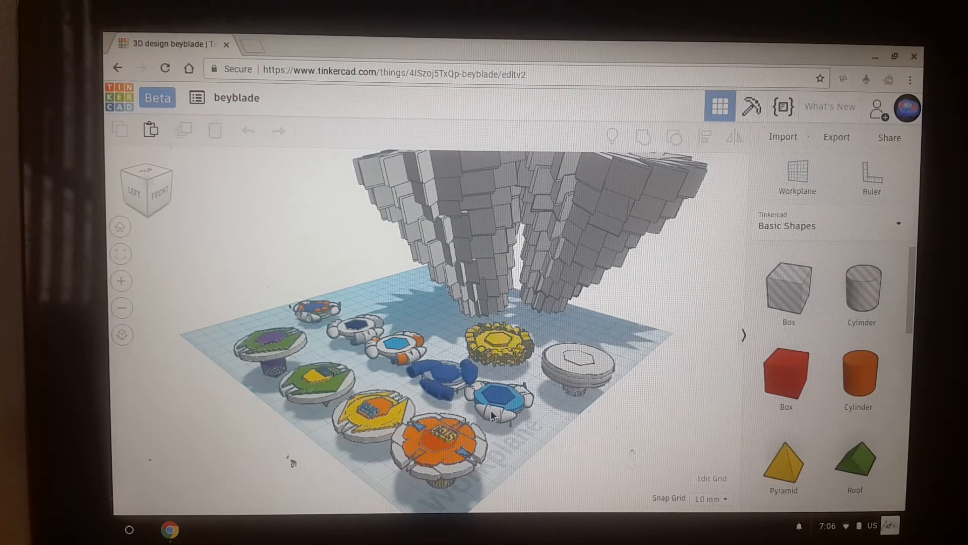